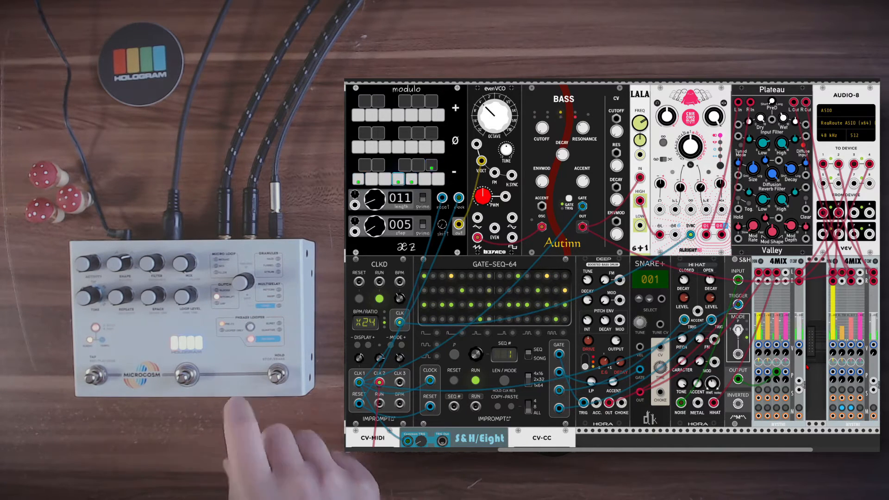
# - Scroll down to the CV-MIDI, S&H/Eight and CV-CC modules below the sequencer
pyautogui.scroll(-3)
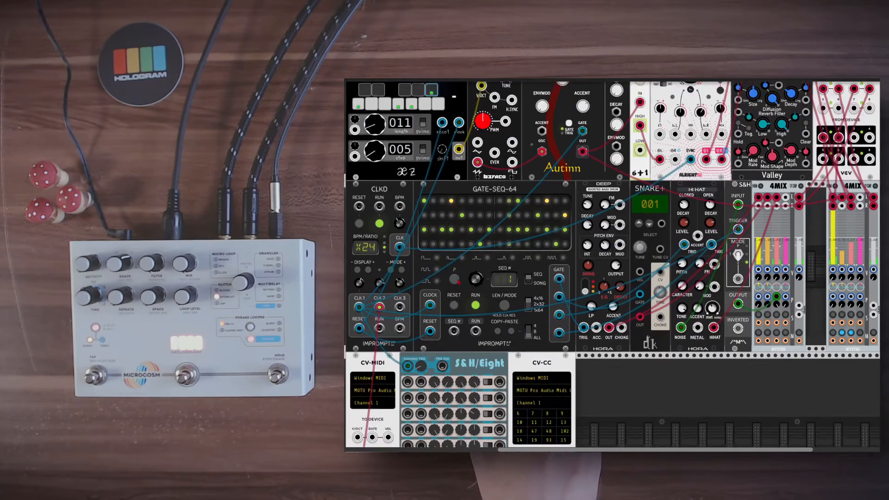
pyautogui.scroll(-3)
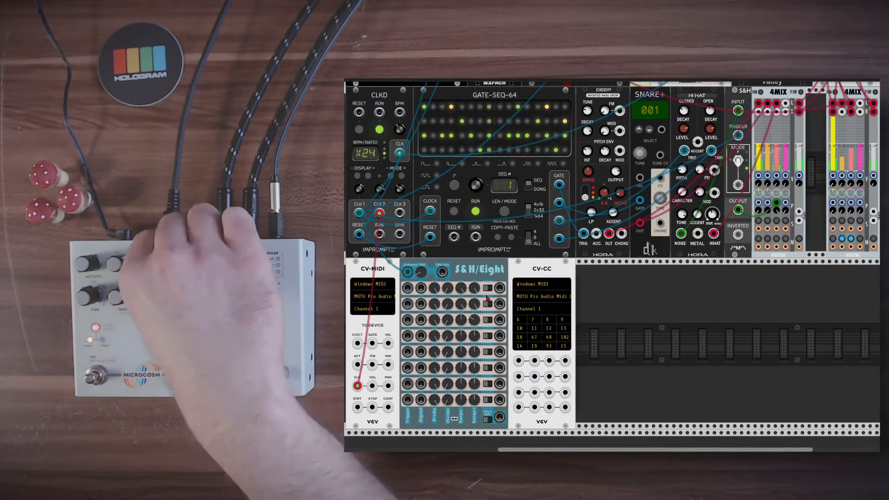
pyautogui.moveTo(193, 312)
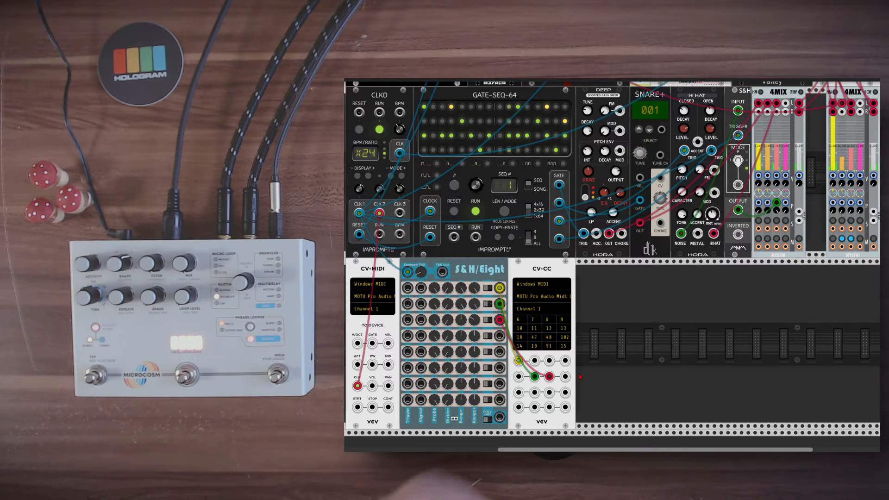
pyautogui.moveTo(496, 320)
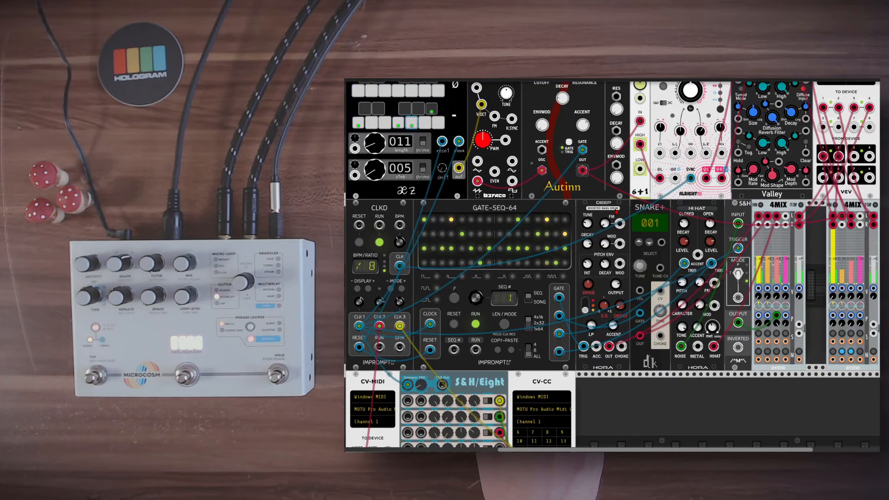
pyautogui.scroll(-3)
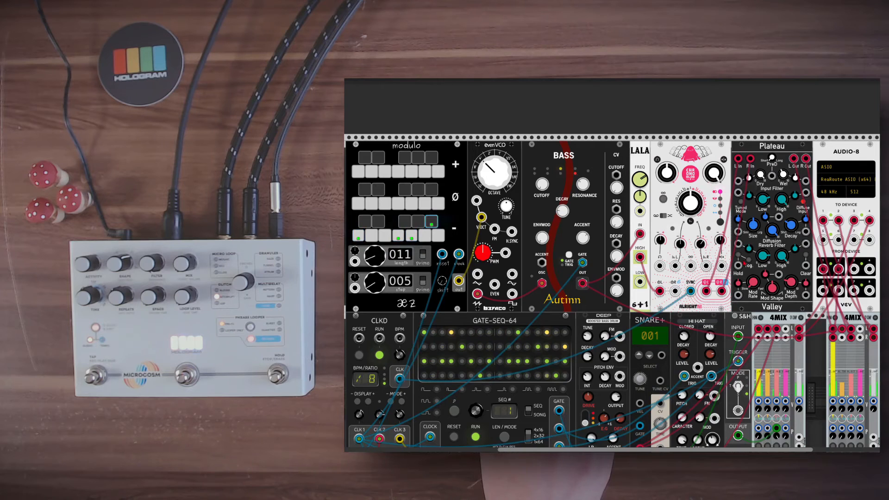
pyautogui.scroll(-3)
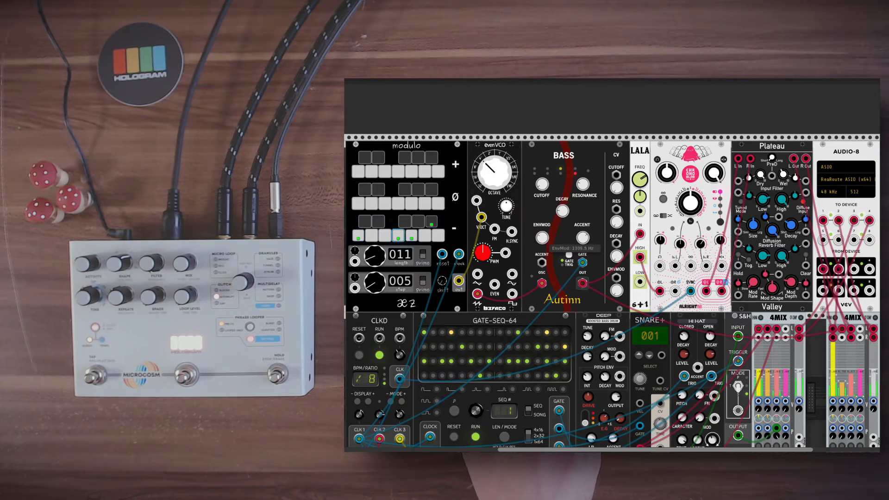
pyautogui.scroll(-3)
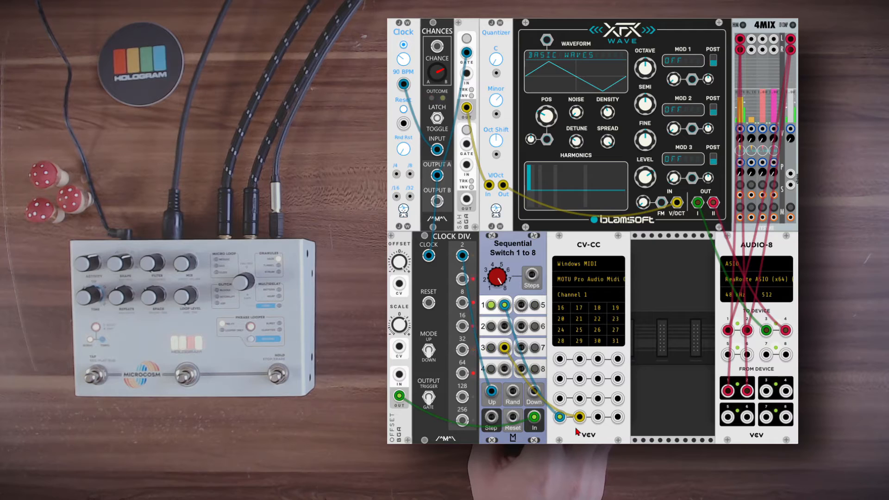
pyautogui.moveTo(428, 361)
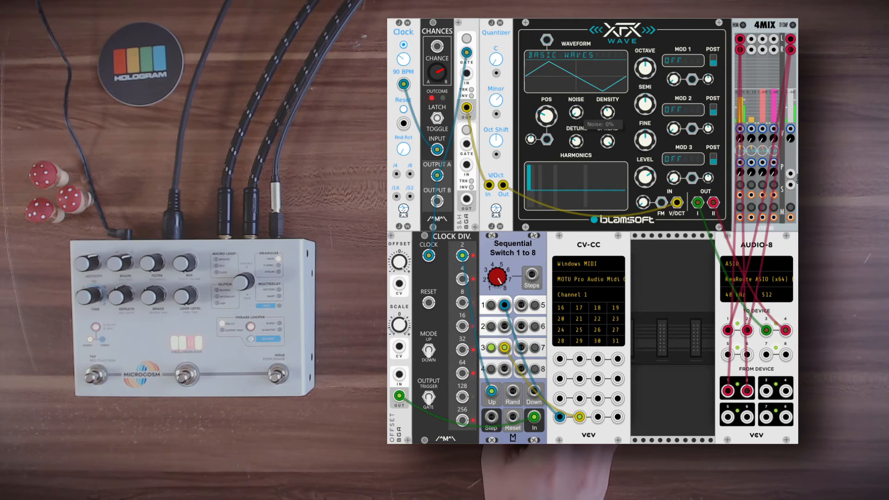
# - Raise XFX Wave noise to about 42% and sweep the wavetable position up, down and fine-tuned
pyautogui.moveTo(546, 116); pyautogui.dragTo(545, 122)
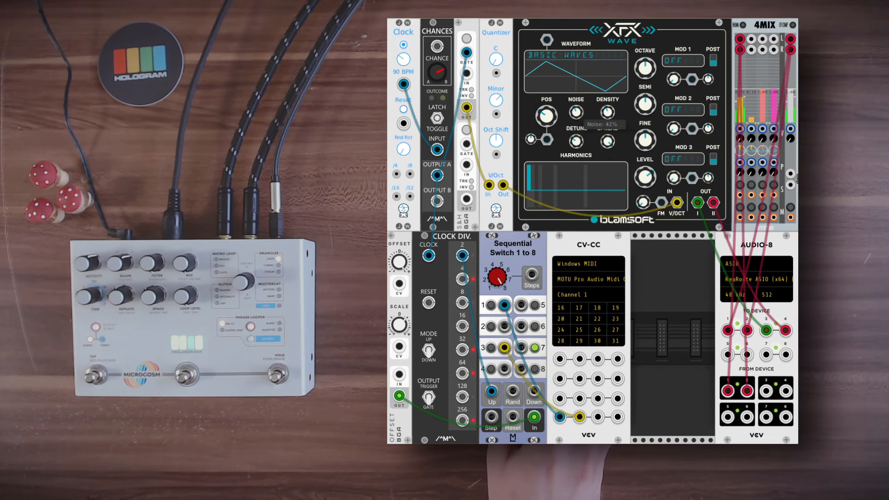
pyautogui.moveTo(545, 115); pyautogui.dragTo(545, 118)
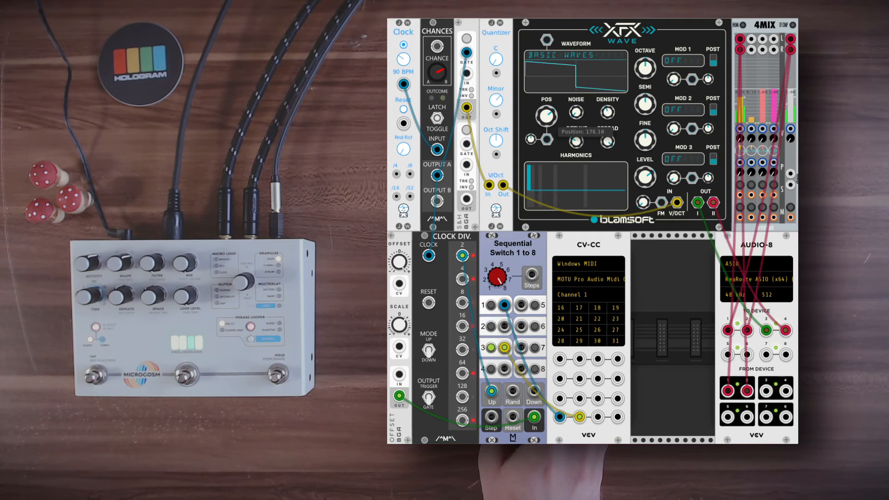
pyautogui.moveTo(546, 114); pyautogui.dragTo(553, 111)
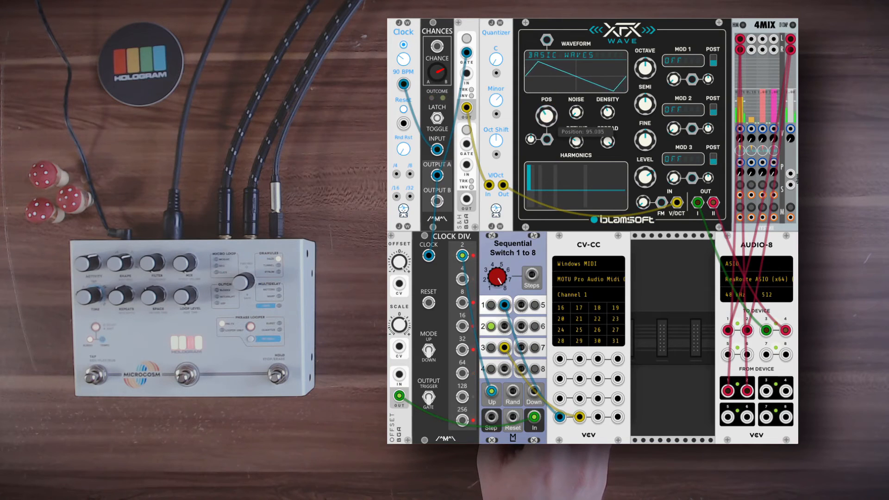
pyautogui.moveTo(544, 116); pyautogui.dragTo(545, 131)
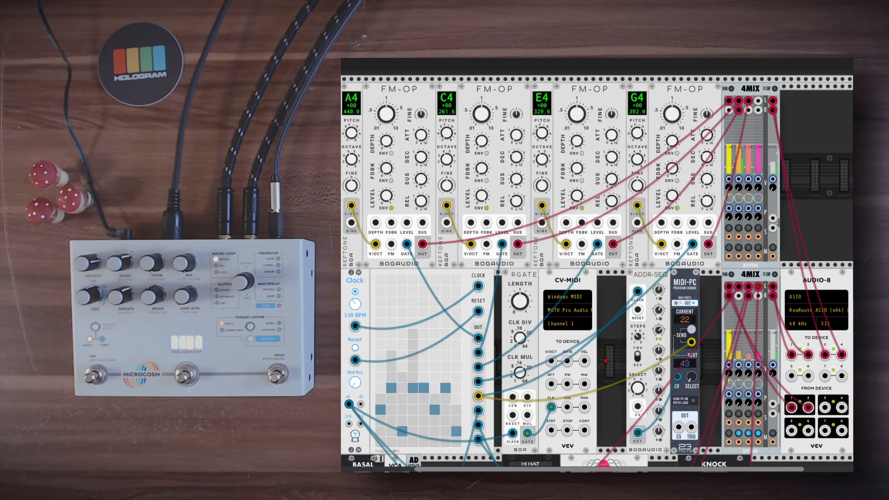
# - Open the FM-OP voices patch with sequencer and MIDI-PC, then scroll down the rack
pyautogui.click(692, 352)
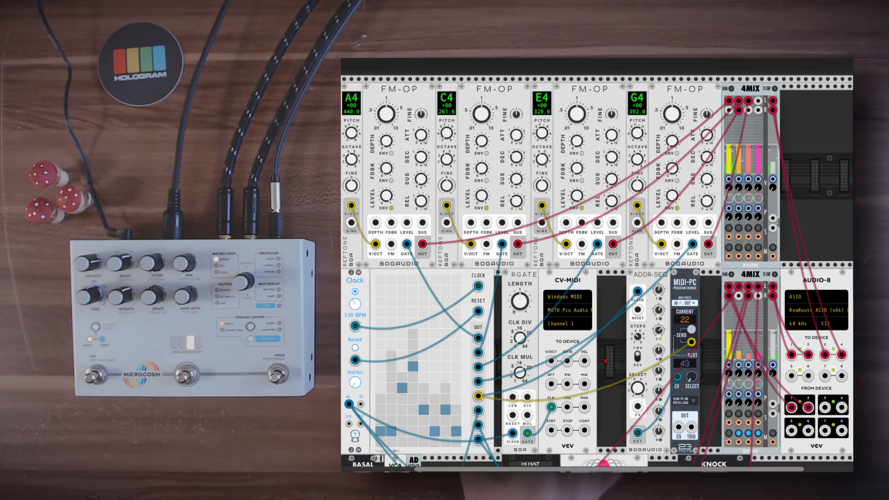
pyautogui.scroll(-3)
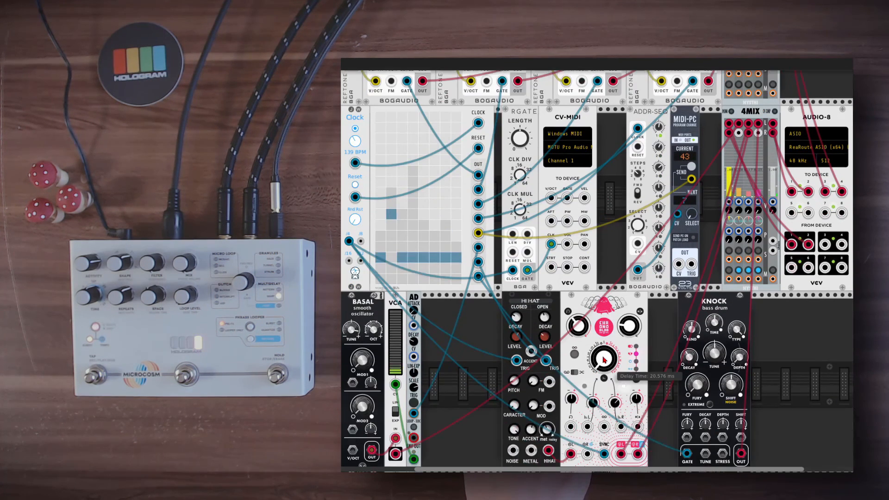